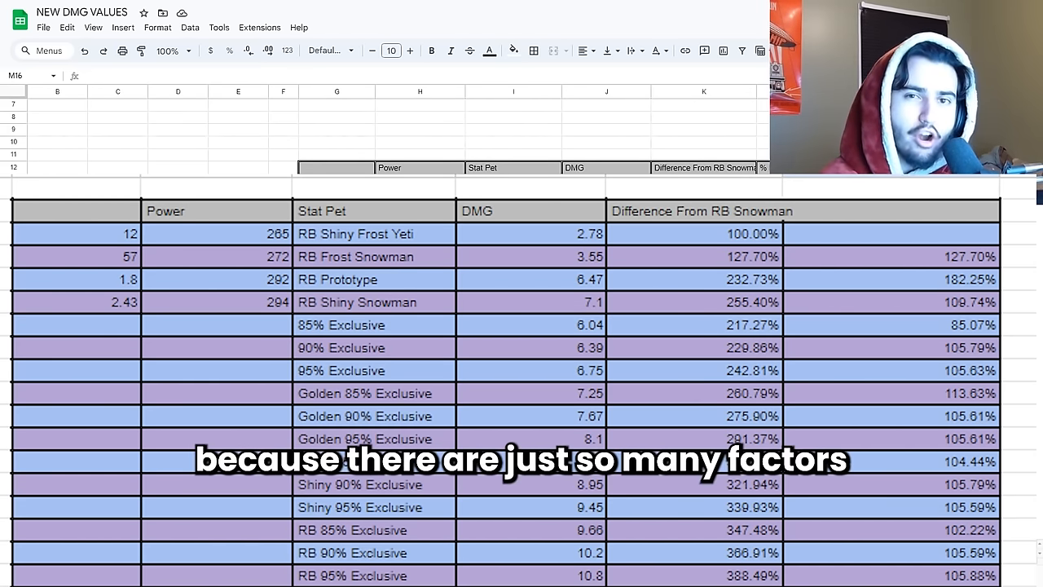
Inspect the formula behind the RB Shiny Snowman percentage difference
scroll(down, 3)
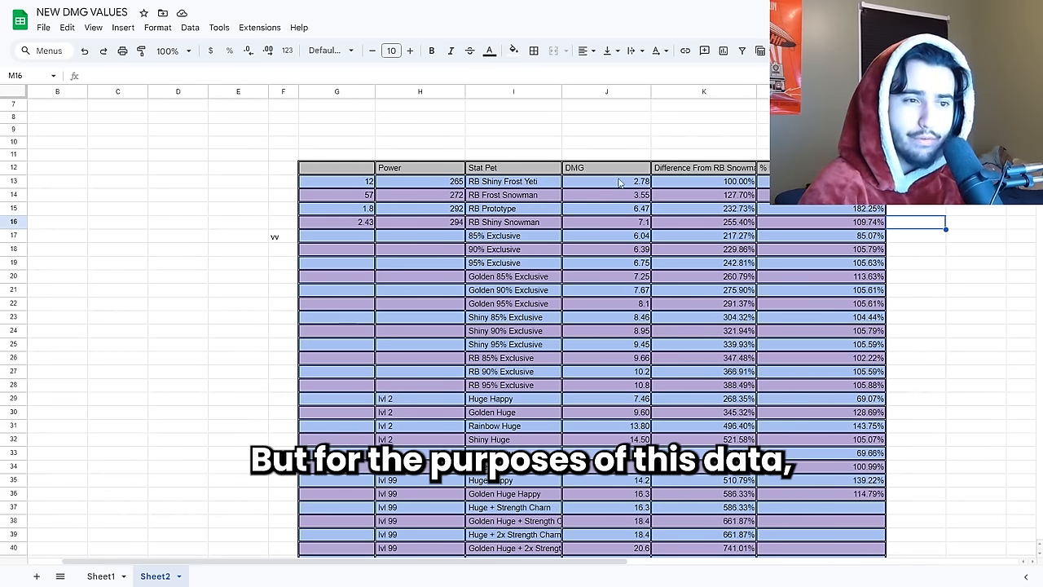
scroll(down, 3)
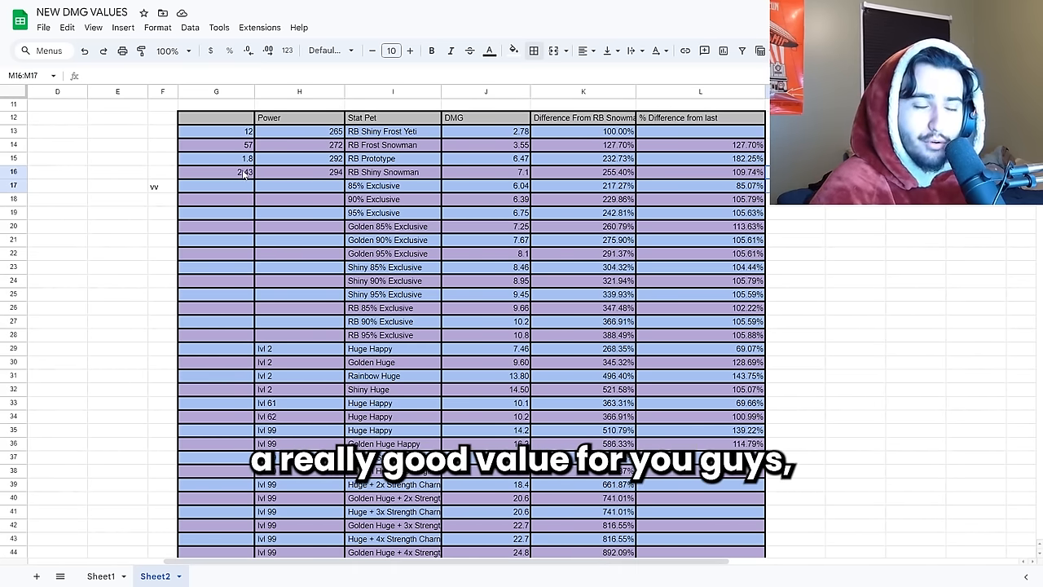
click(581, 172)
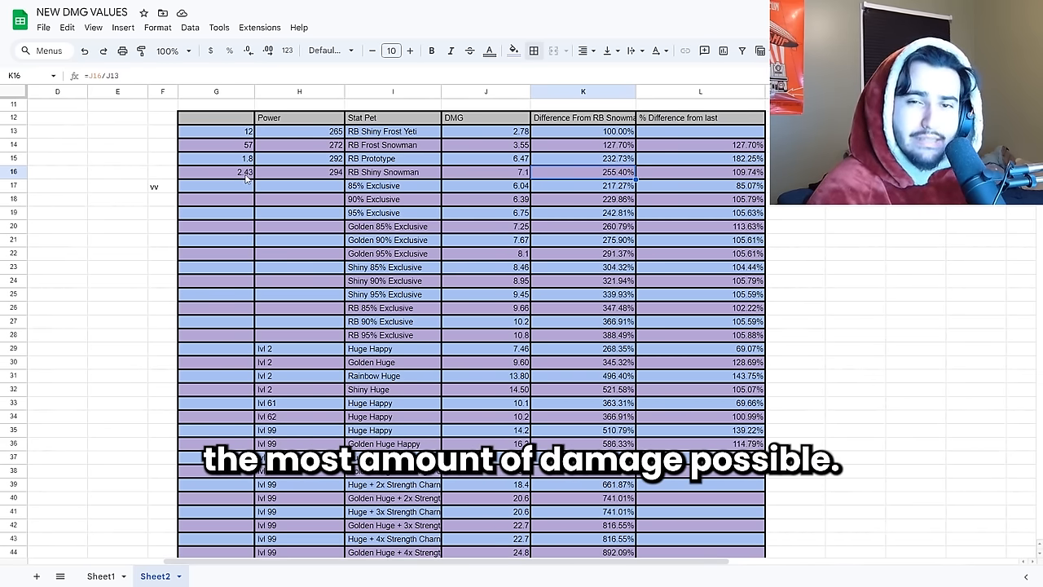
click(856, 225)
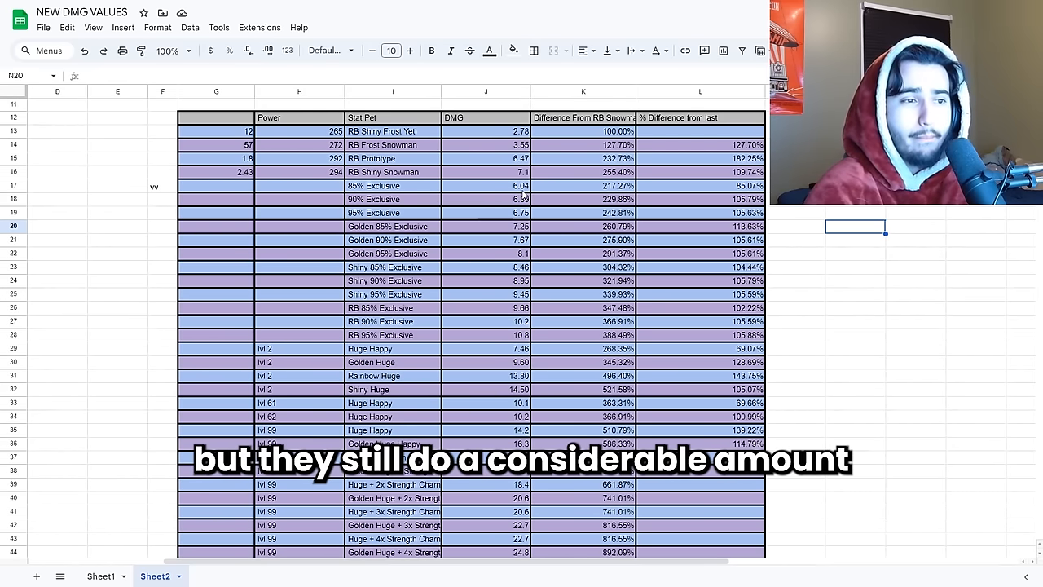
mouse_move(591, 149)
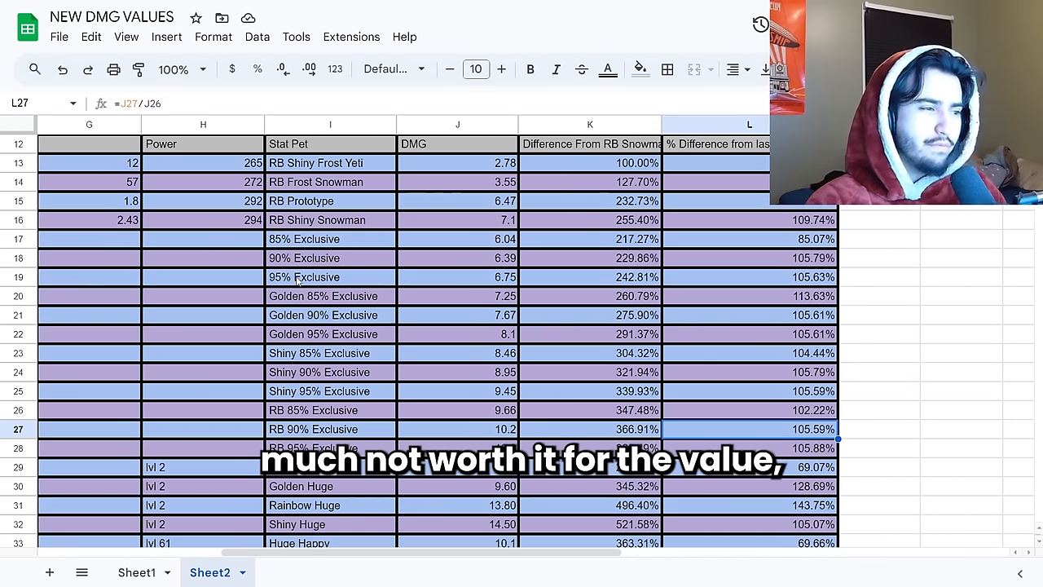
Change the Shiny Huge formula in L32 to J32/J29, showing 194.37%
scroll(down, 3)
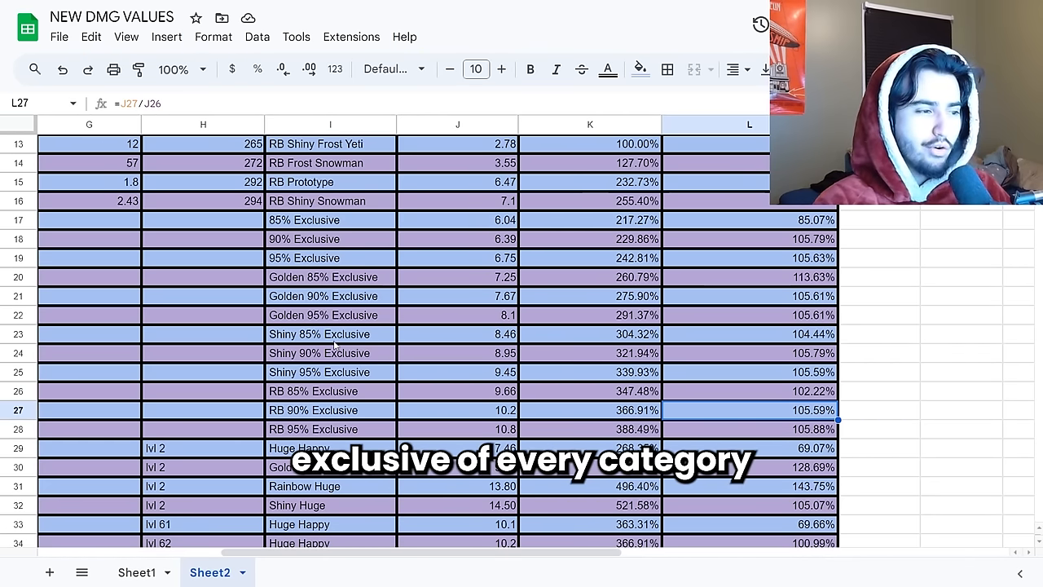
scroll(down, 3)
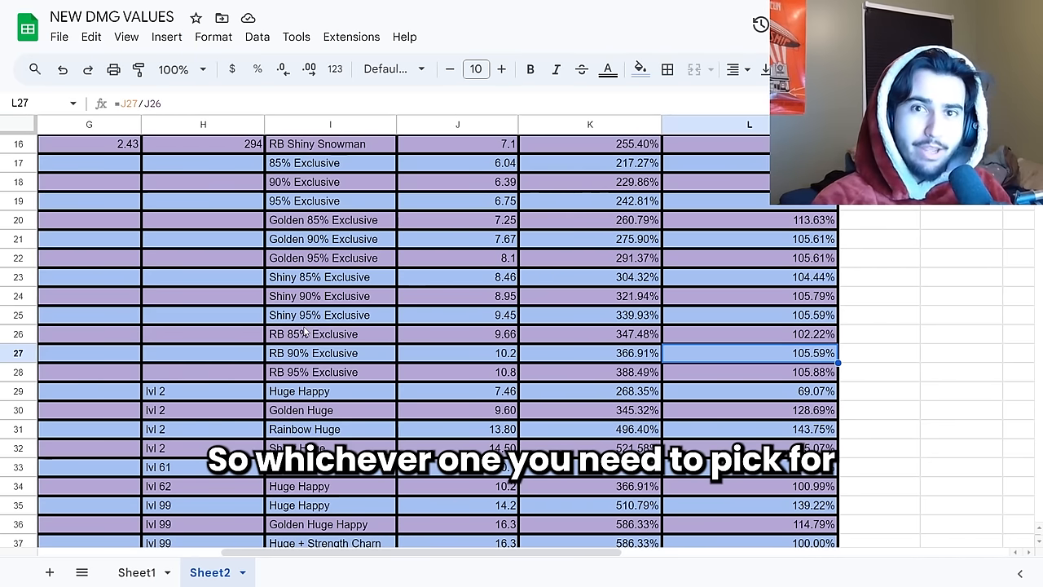
scroll(down, 3)
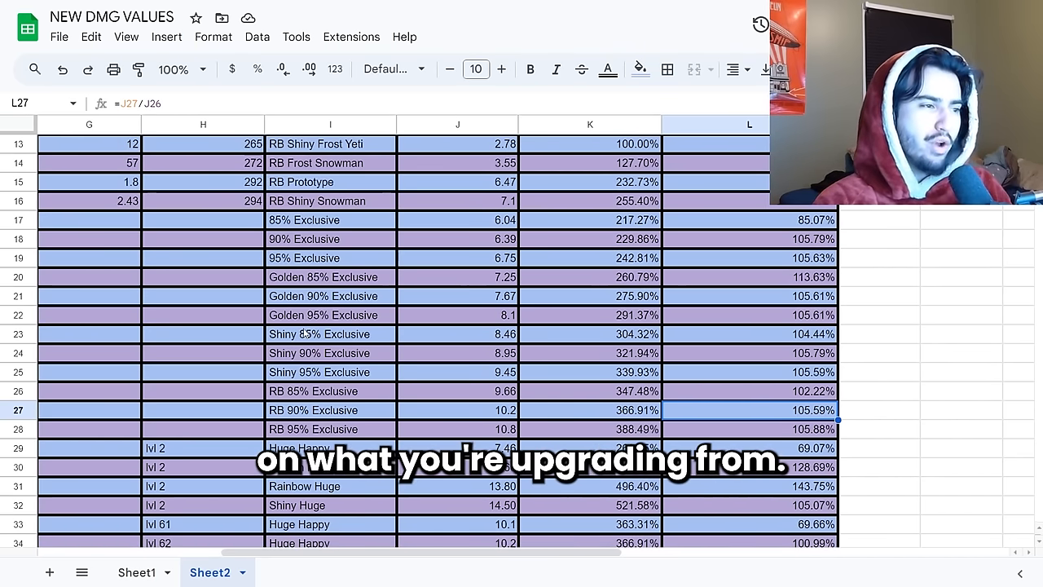
scroll(up, 3)
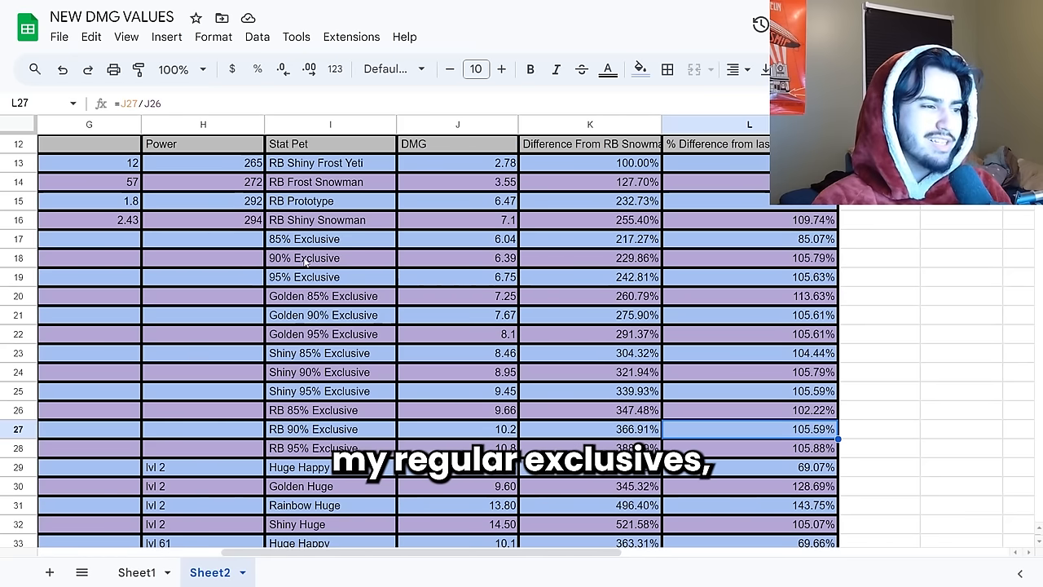
scroll(down, 3)
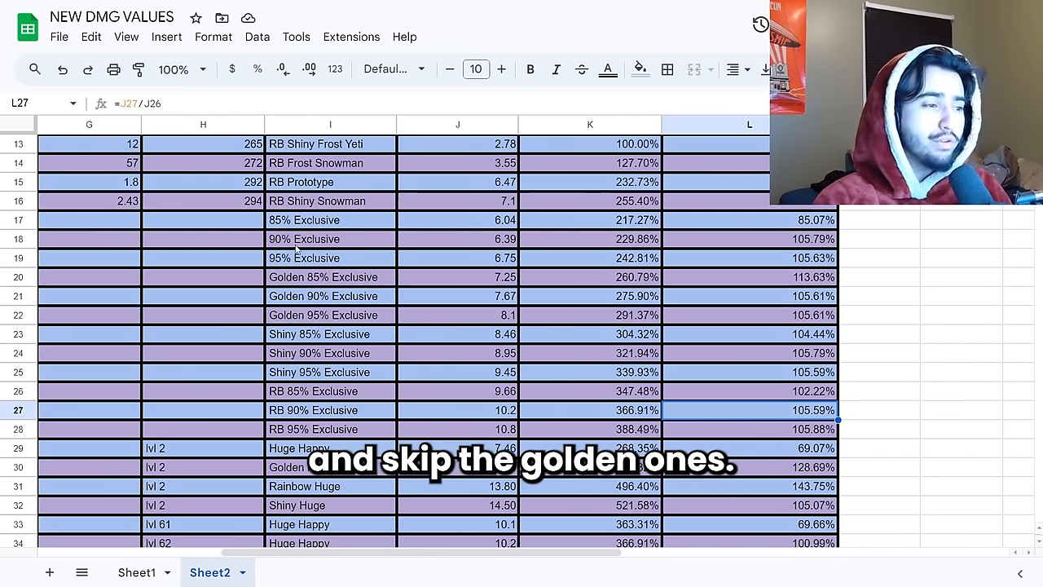
scroll(down, 3)
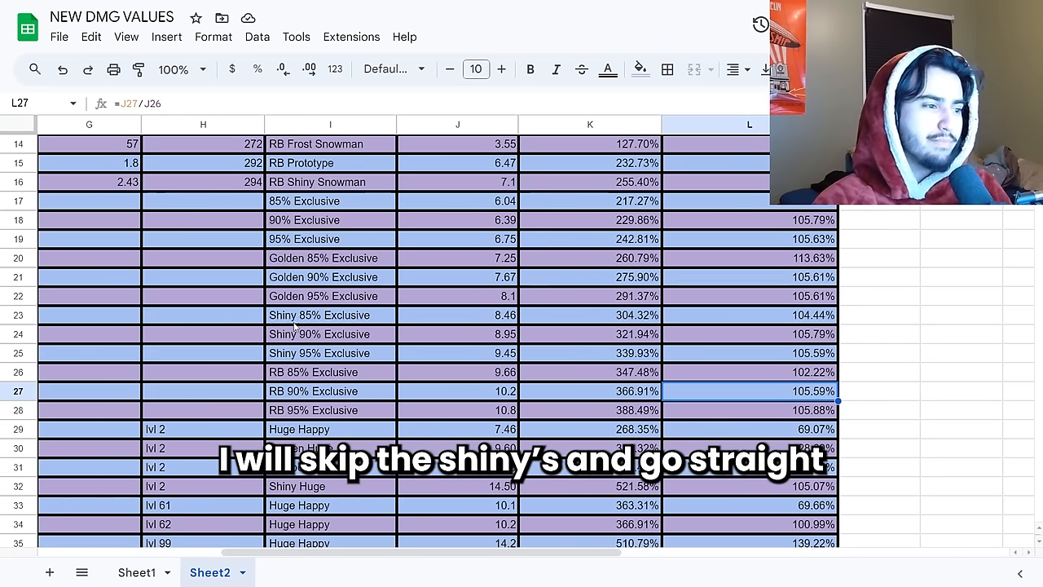
scroll(down, 3)
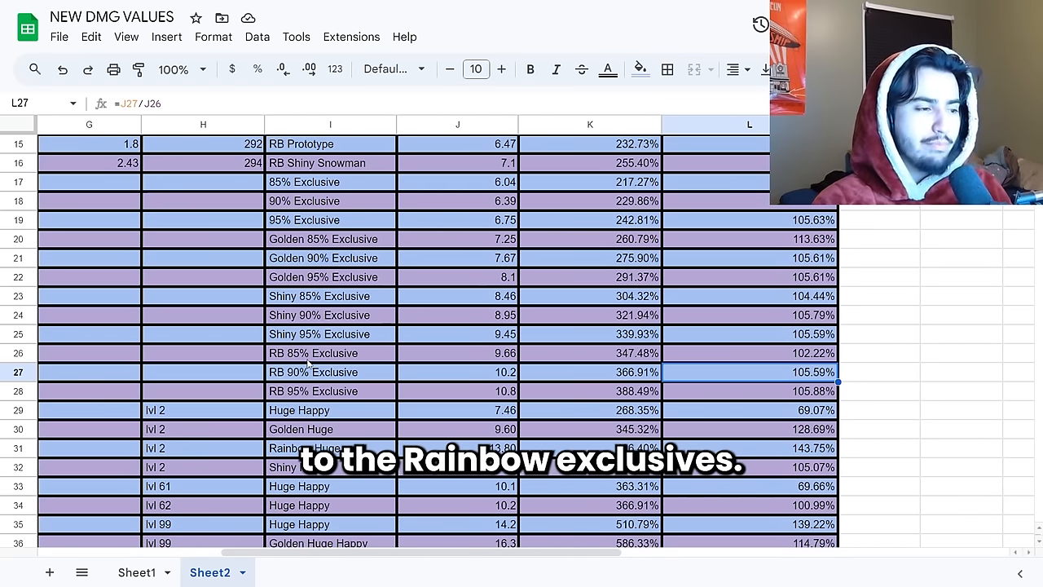
scroll(down, 3)
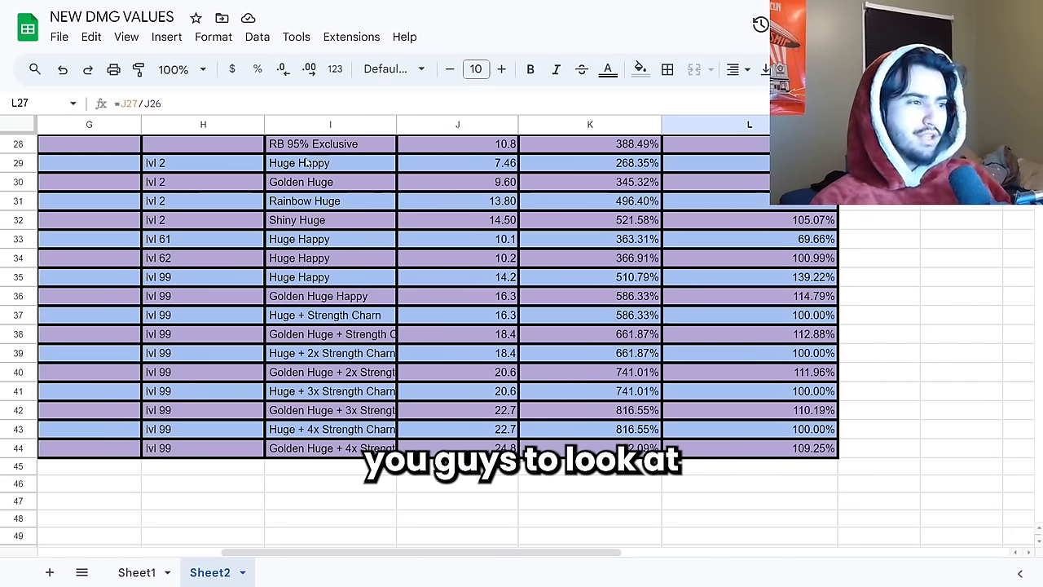
click(750, 239)
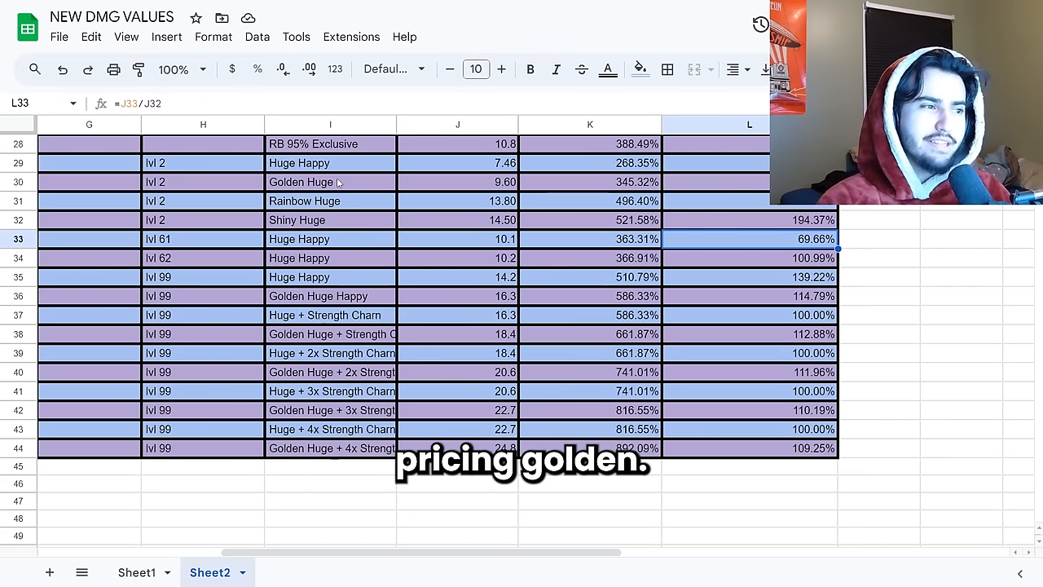
mouse_move(743, 183)
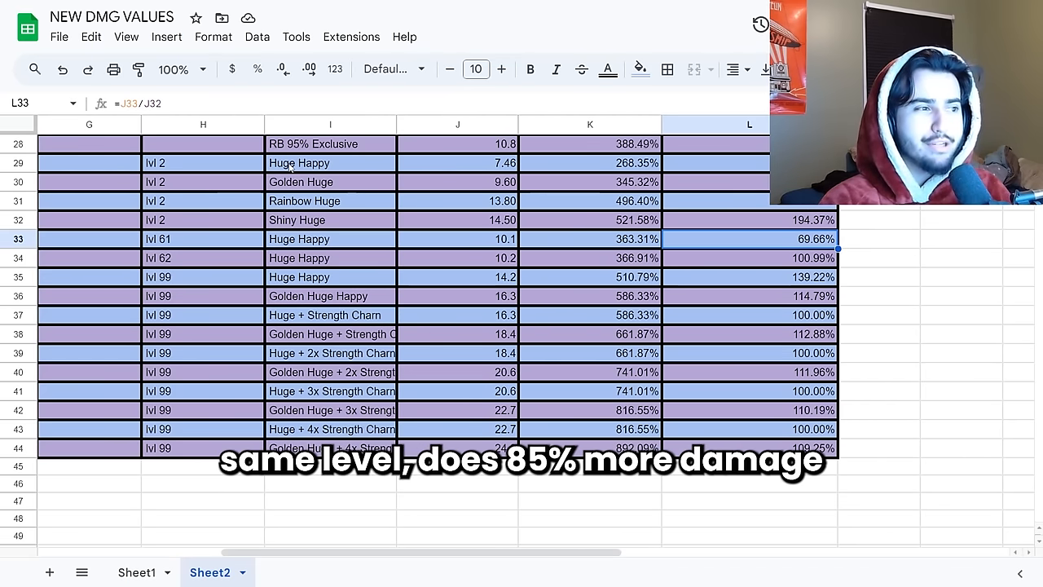
click(330, 220)
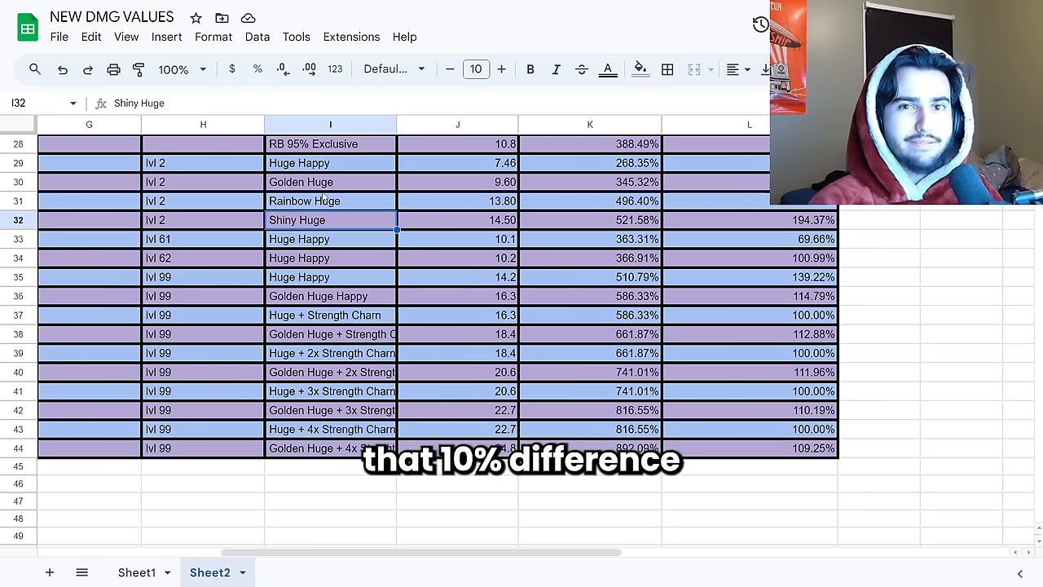
Point the L35 and L36 formulas at J29 and J30, giving 190.35% and 169.79%
scroll(down, 3)
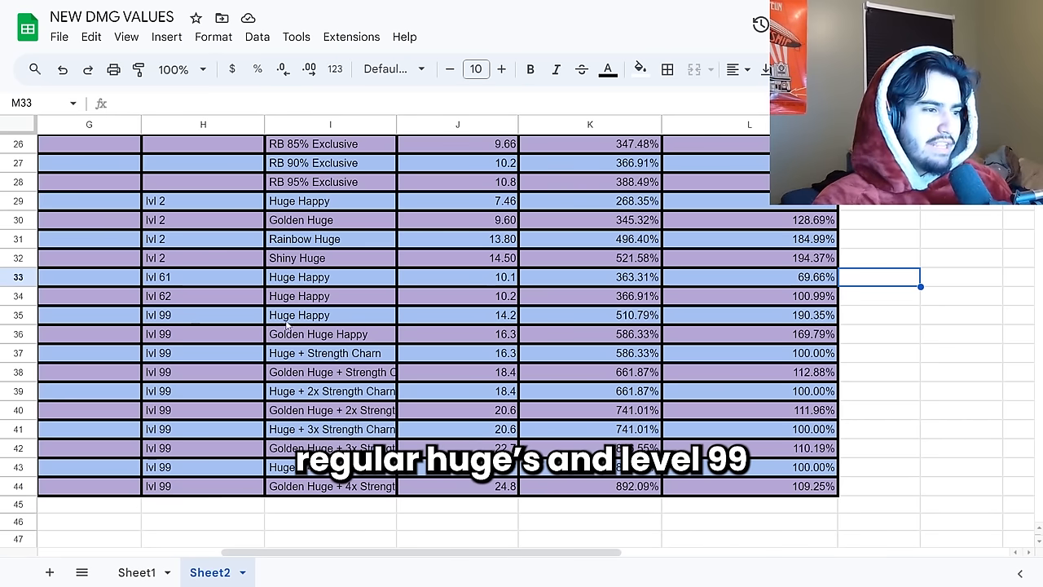
mouse_move(307, 338)
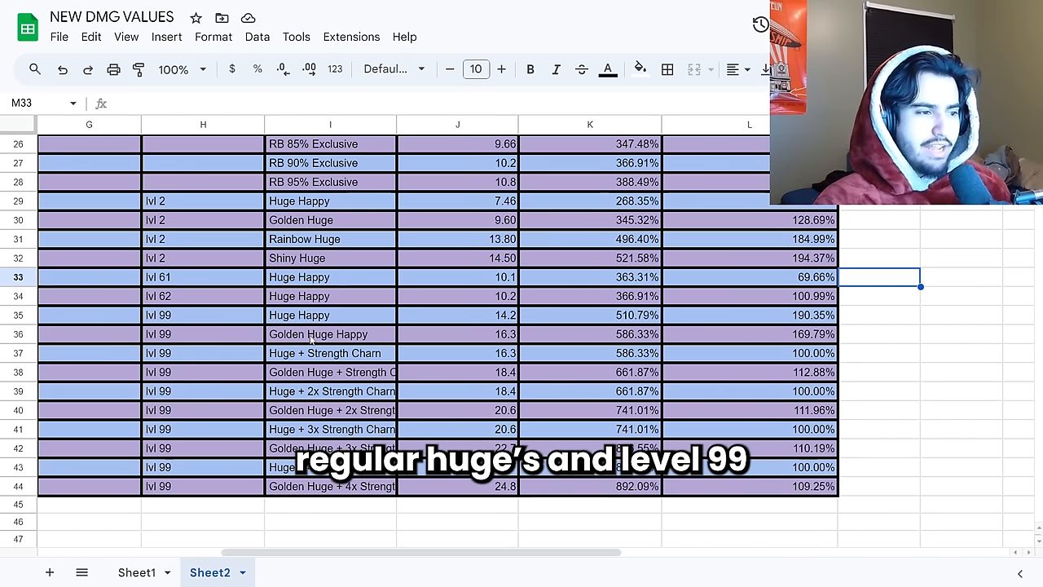
click(880, 353)
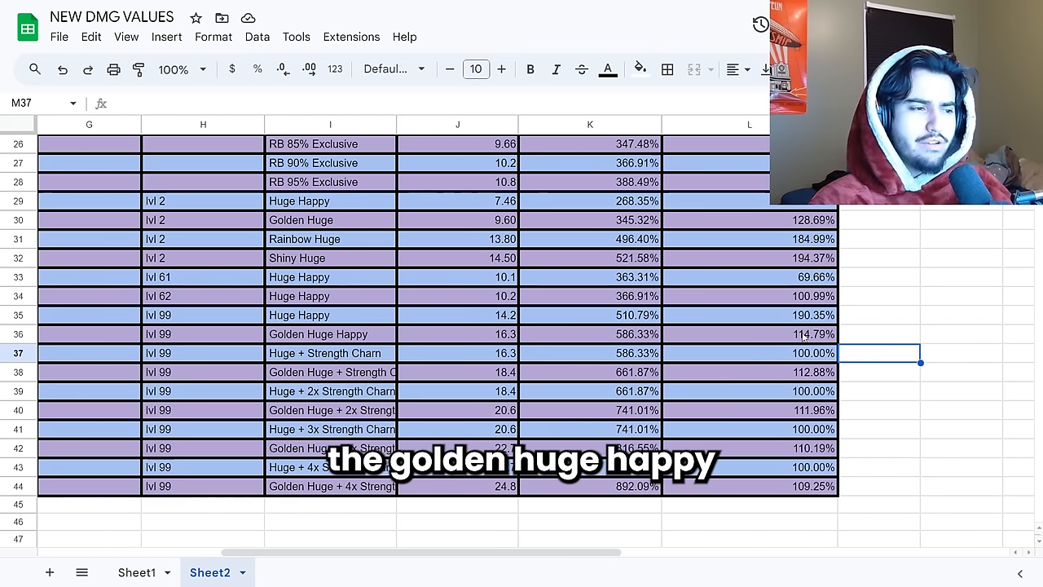
click(749, 334)
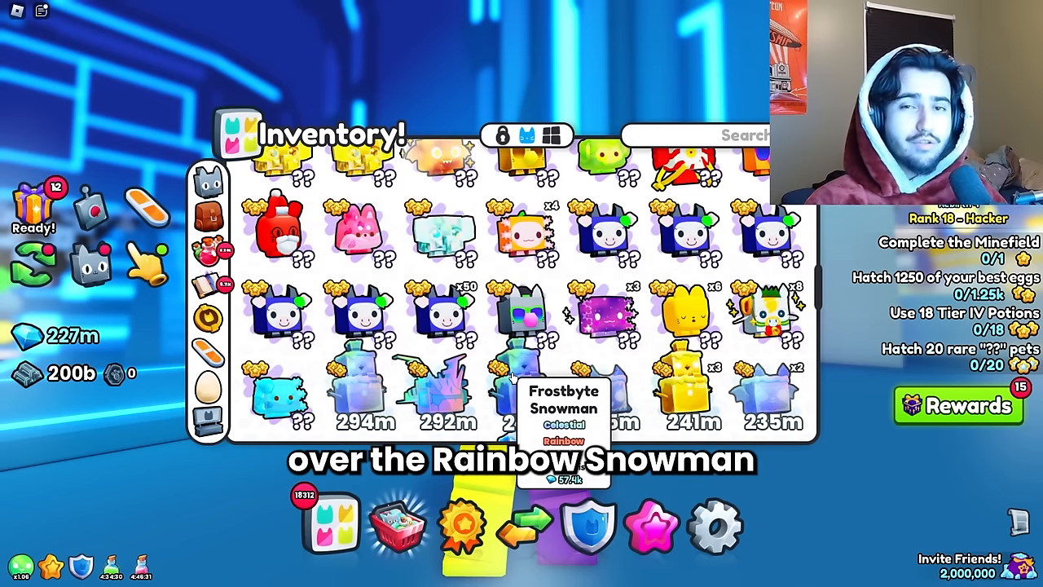
mouse_move(444, 387)
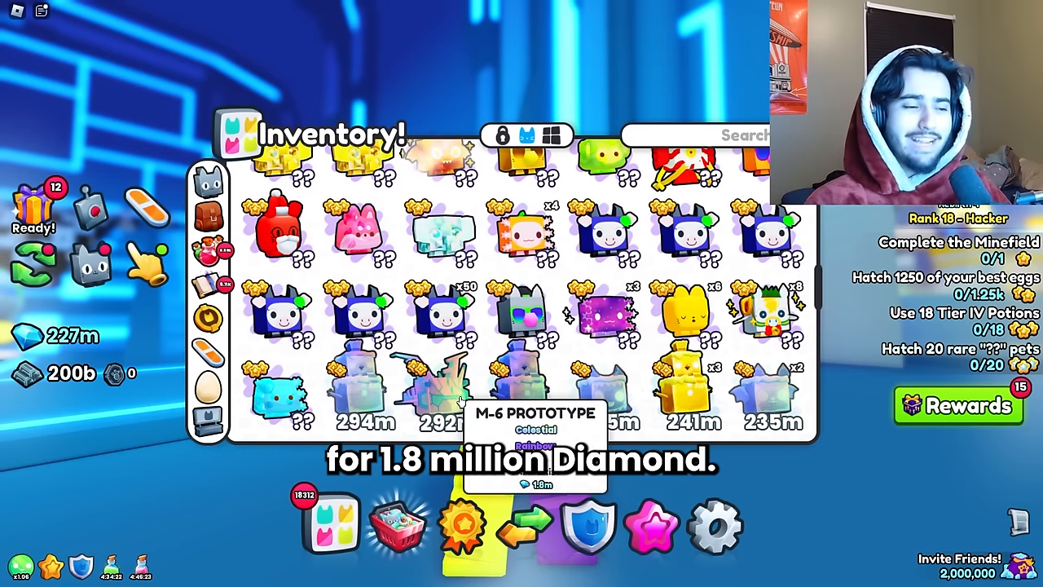